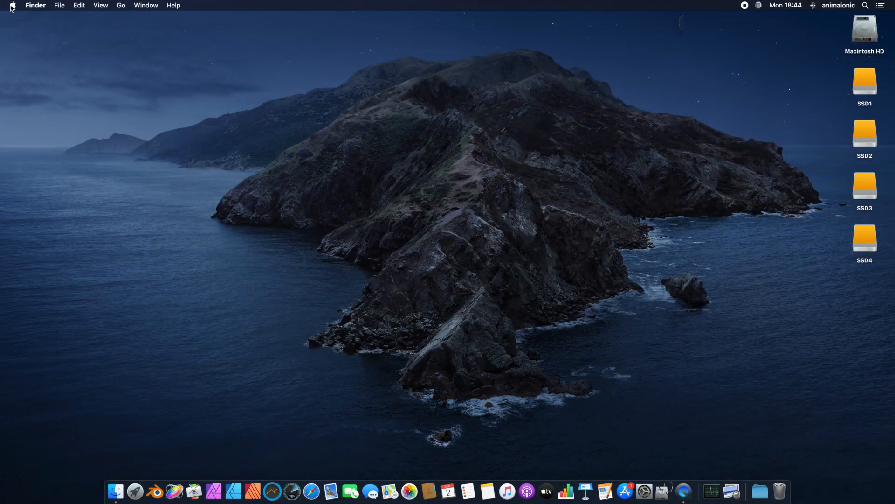
Show About This Mac's overview and launch the detailed System Report.
{"action": "left_click", "coordinate": [11, 5]}
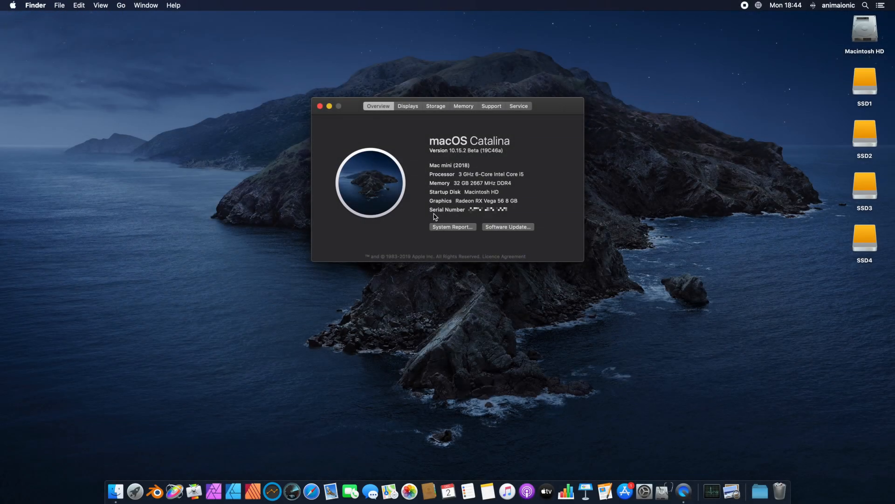
{"action": "left_click", "coordinate": [452, 226]}
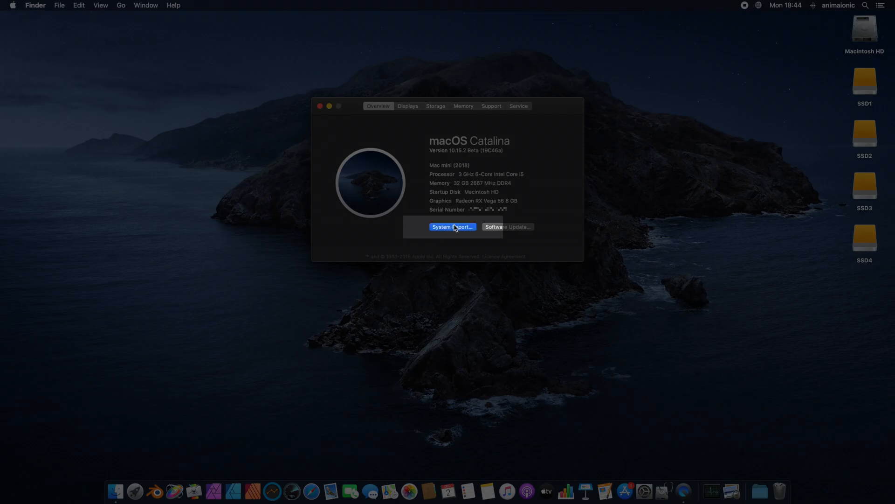
Review Graphics/Displays: Intel UHD 630 and both Radeon RX Vega 56 cards, then close System Information.
{"action": "left_click", "coordinate": [451, 227]}
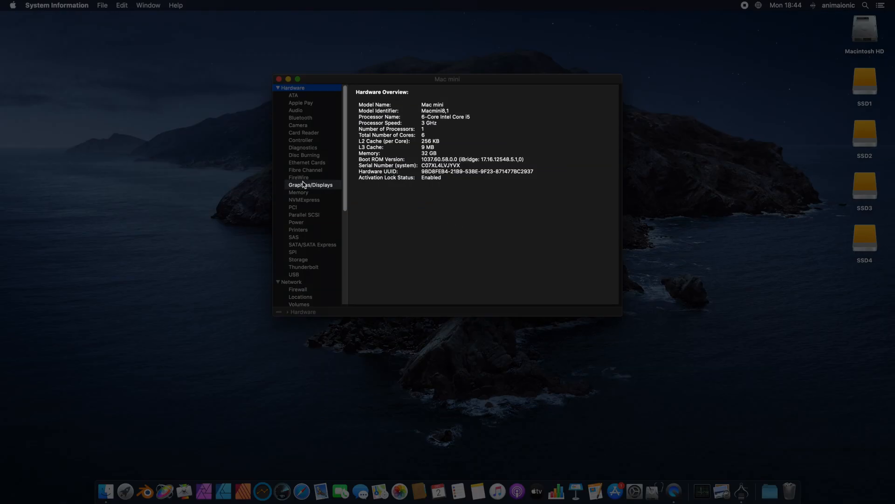
{"action": "left_click", "coordinate": [310, 184]}
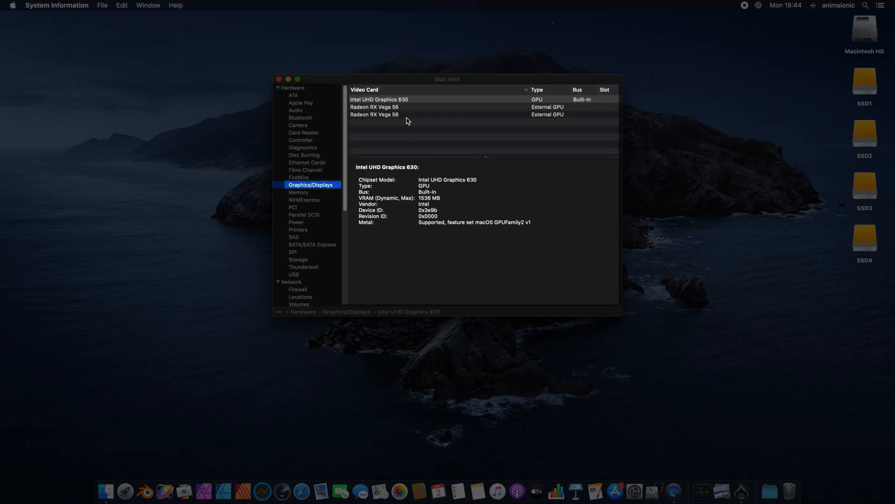
{"action": "left_click", "coordinate": [375, 107]}
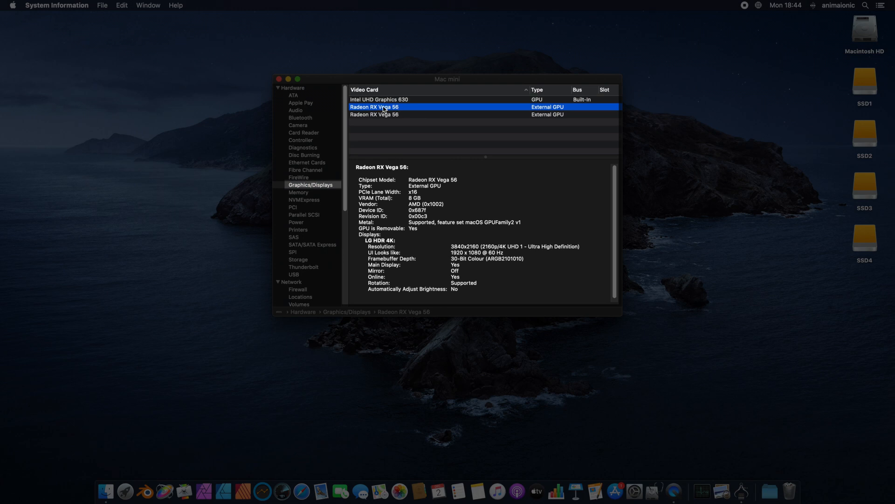
{"action": "left_click", "coordinate": [374, 114]}
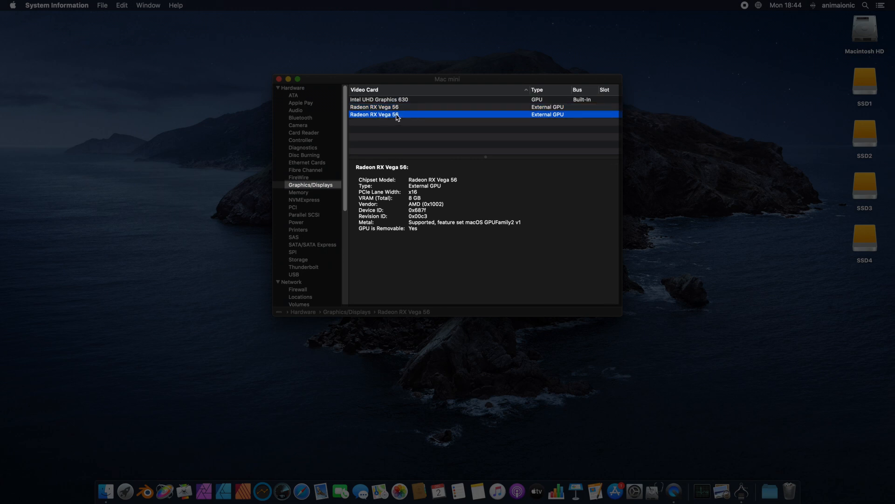
{"action": "left_click", "coordinate": [375, 107]}
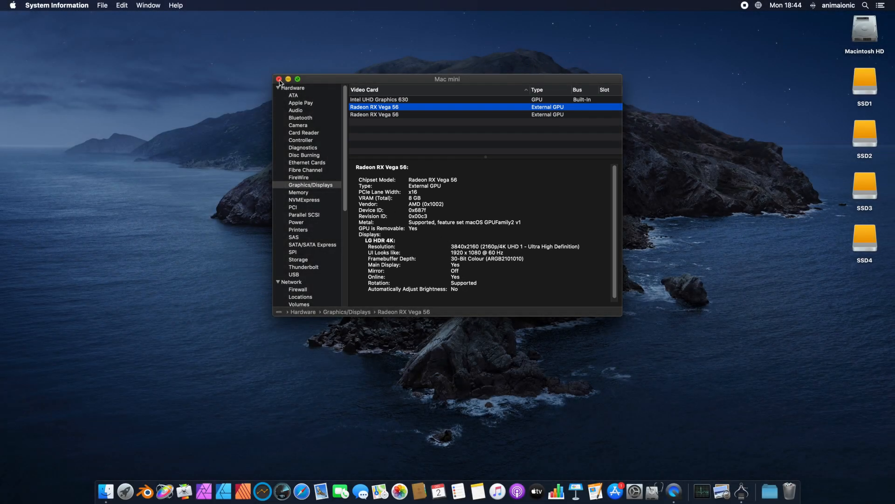
{"action": "left_click", "coordinate": [280, 79]}
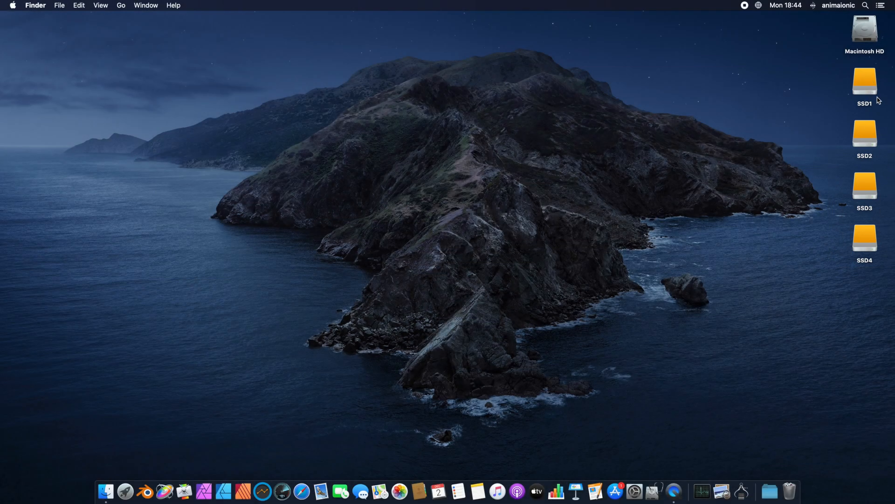
{"action": "mouse_move", "coordinate": [654, 490]}
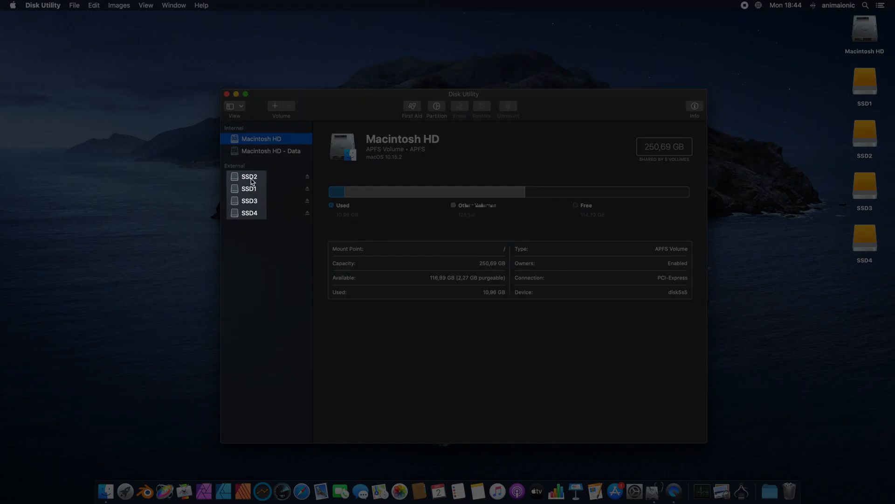
{"action": "mouse_move", "coordinate": [255, 216]}
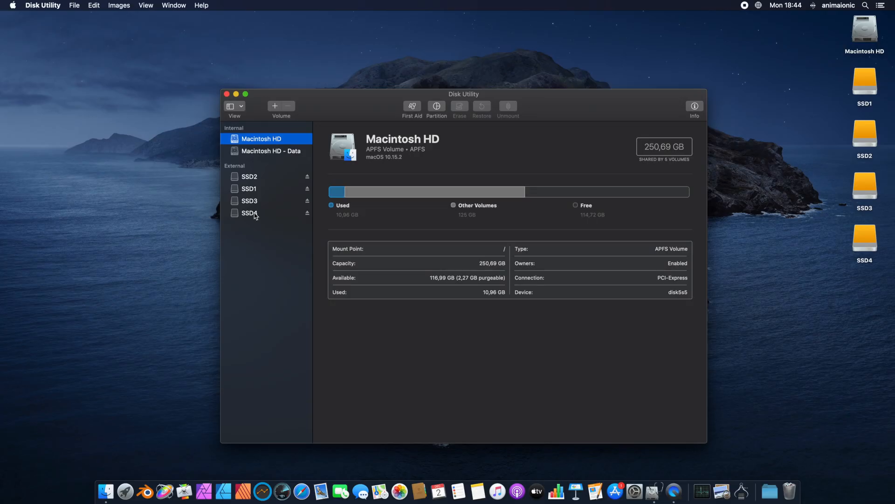
Open Disk Utility's File menu with SSD1–SSD4 listed in the sidebar.
{"action": "left_click", "coordinate": [74, 5]}
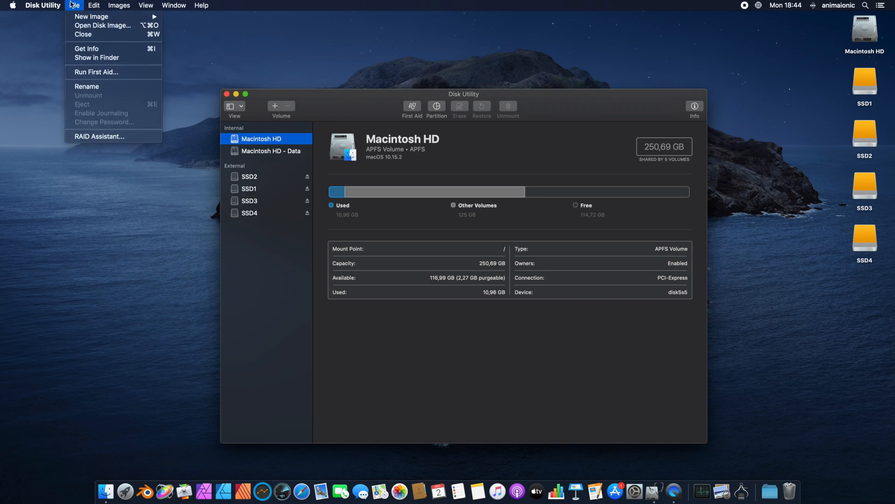
{"action": "mouse_move", "coordinate": [100, 135]}
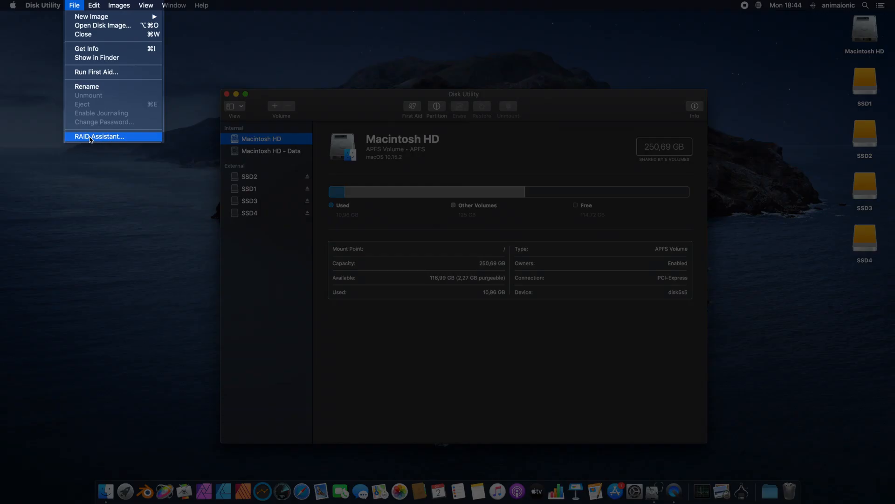
Create striped RAID 0 set 'Big' from all four SSDs and view its 1.02 TB details.
{"action": "left_click", "coordinate": [99, 136]}
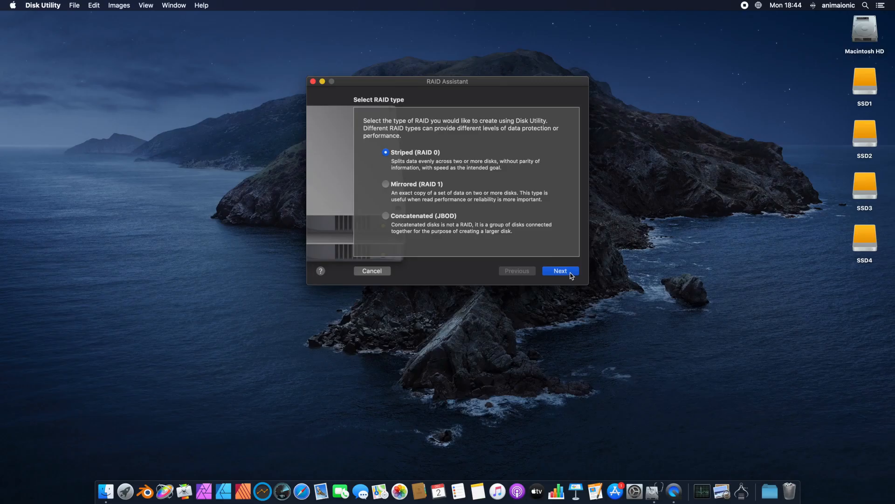
{"action": "left_click", "coordinate": [560, 272]}
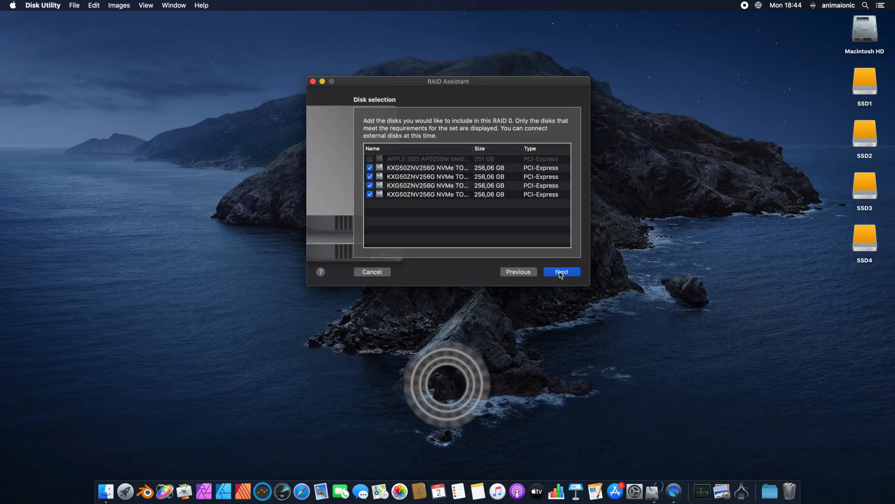
{"action": "left_click", "coordinate": [561, 272]}
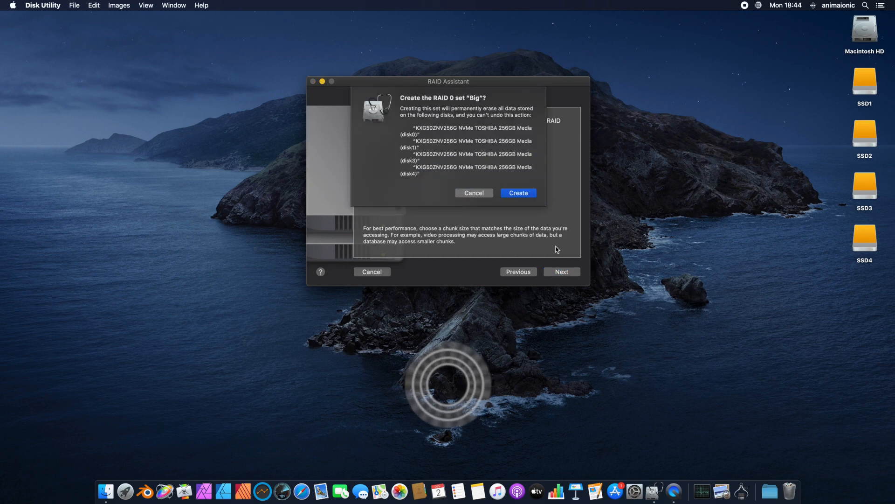
{"action": "left_click", "coordinate": [517, 193]}
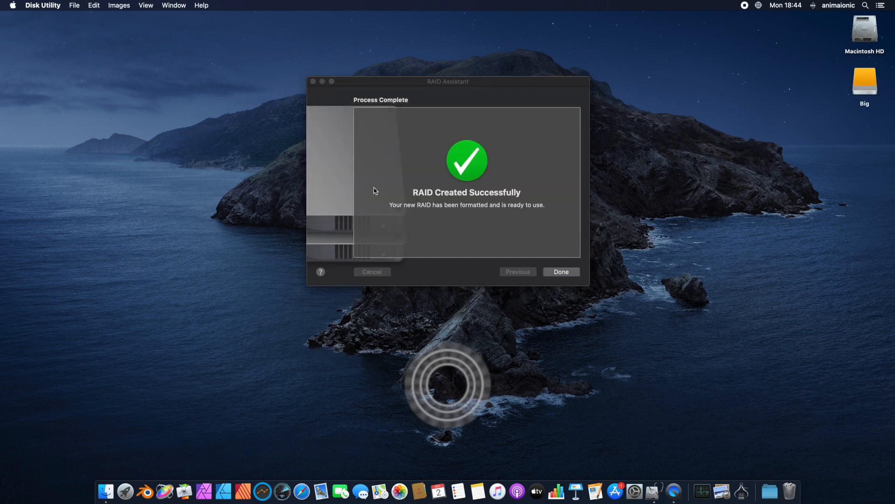
{"action": "left_click", "coordinate": [560, 272]}
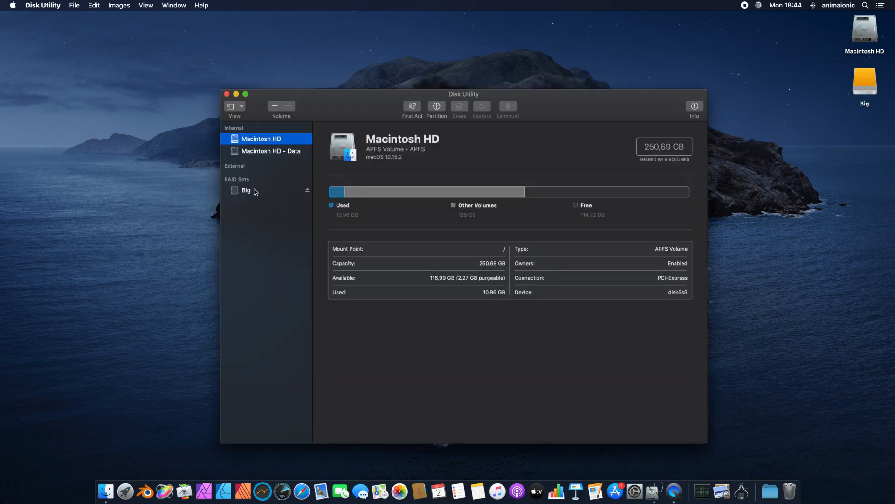
{"action": "left_click", "coordinate": [246, 190]}
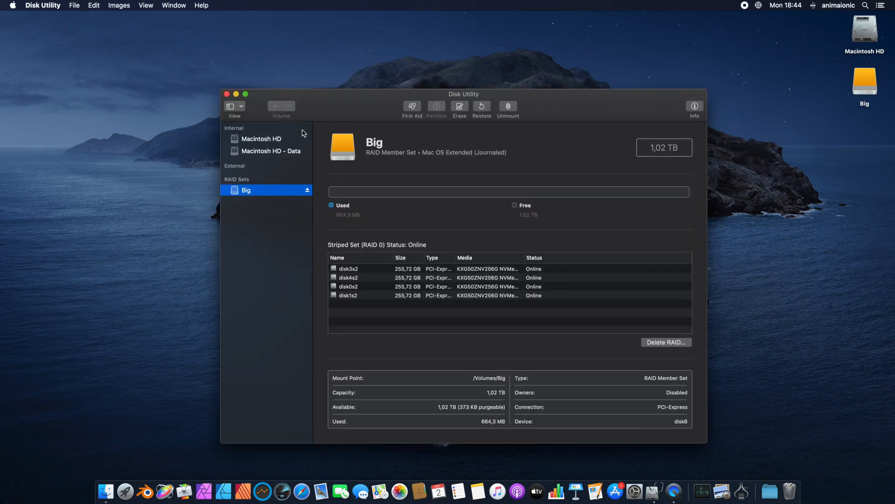
Close Disk Utility so the desktop shows only the Big RAID volume.
{"action": "left_click", "coordinate": [227, 94]}
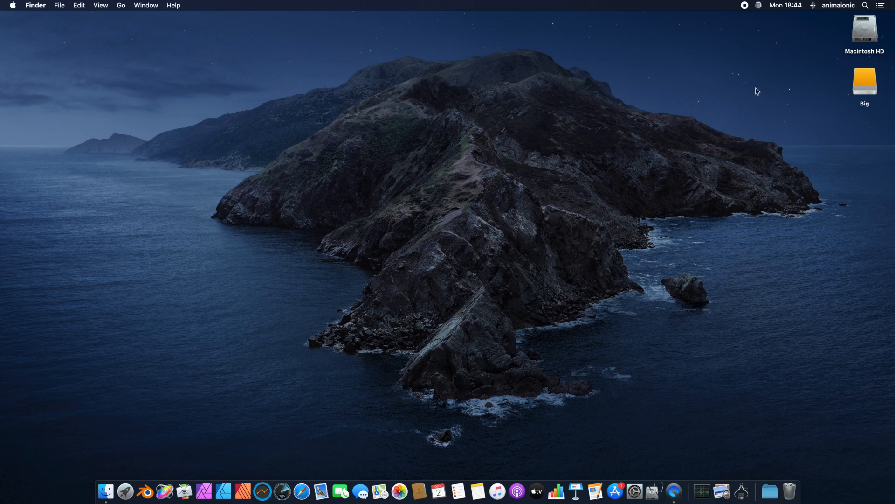
{"action": "mouse_move", "coordinate": [851, 101]}
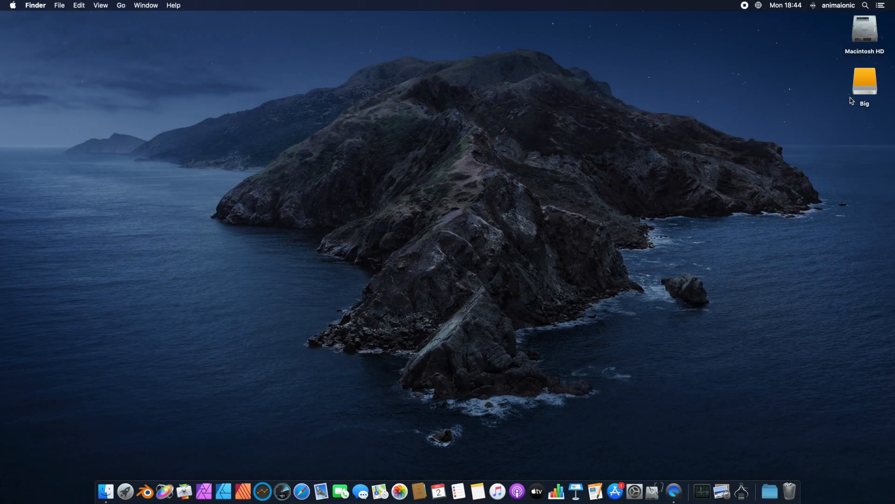
{"action": "mouse_move", "coordinate": [835, 119]}
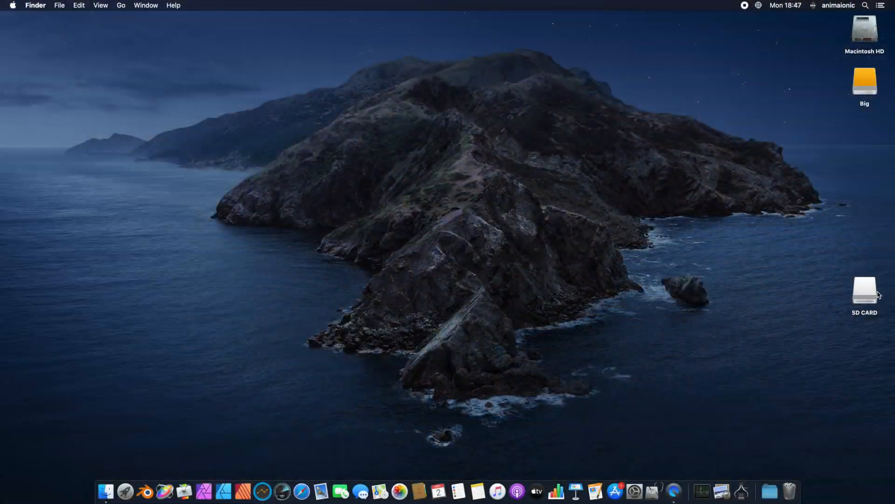
{"action": "mouse_move", "coordinate": [181, 437]}
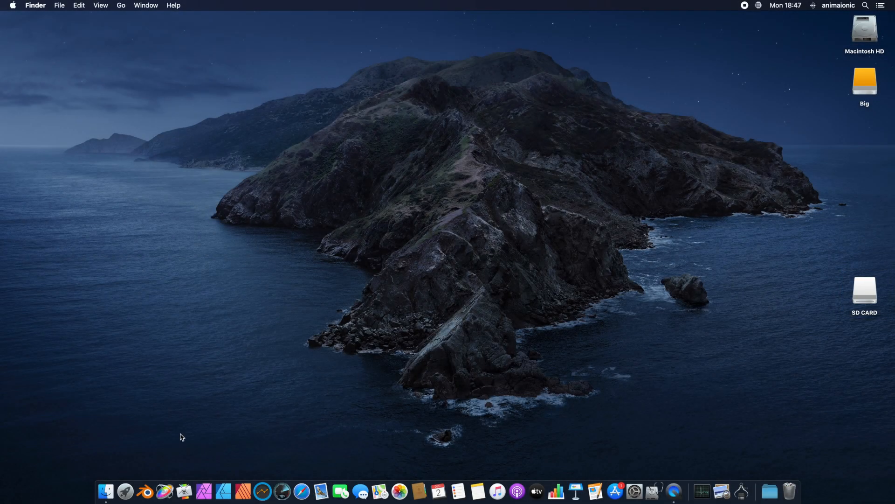
Launch Blender 2.81 from the Dock to reach its splash screen.
{"action": "left_click", "coordinate": [146, 491]}
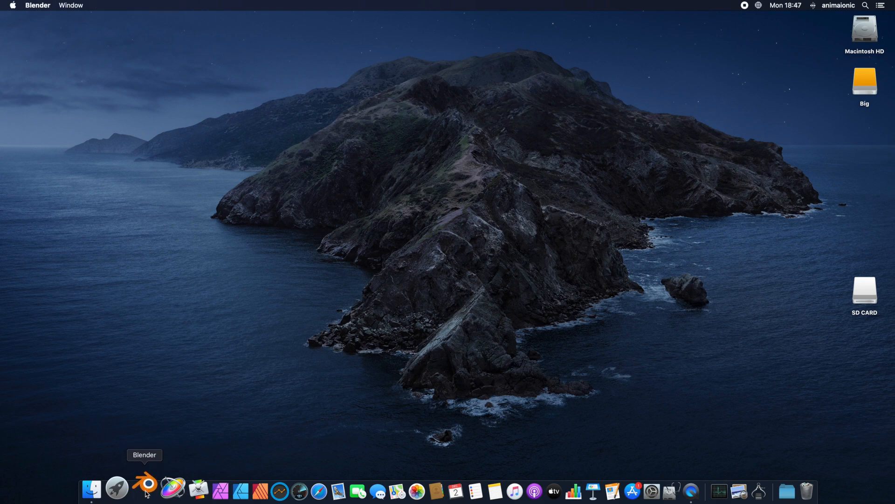
{"action": "left_click", "coordinate": [146, 489]}
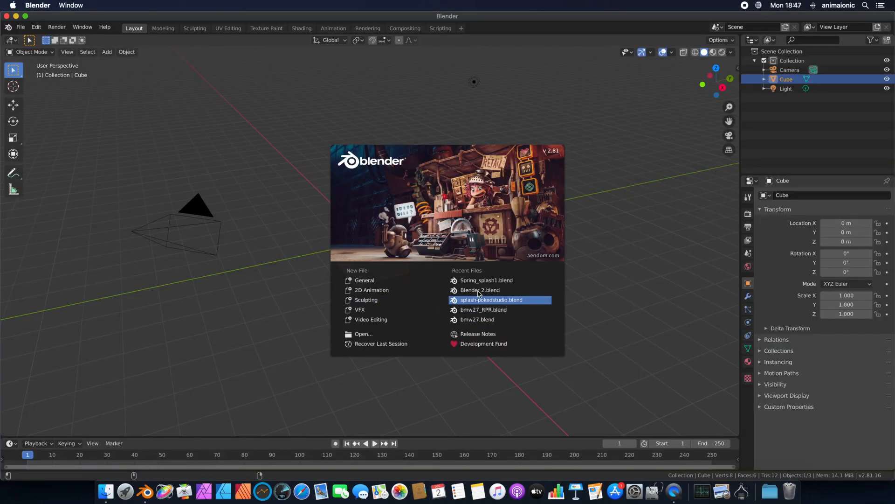
{"action": "mouse_move", "coordinate": [483, 309]}
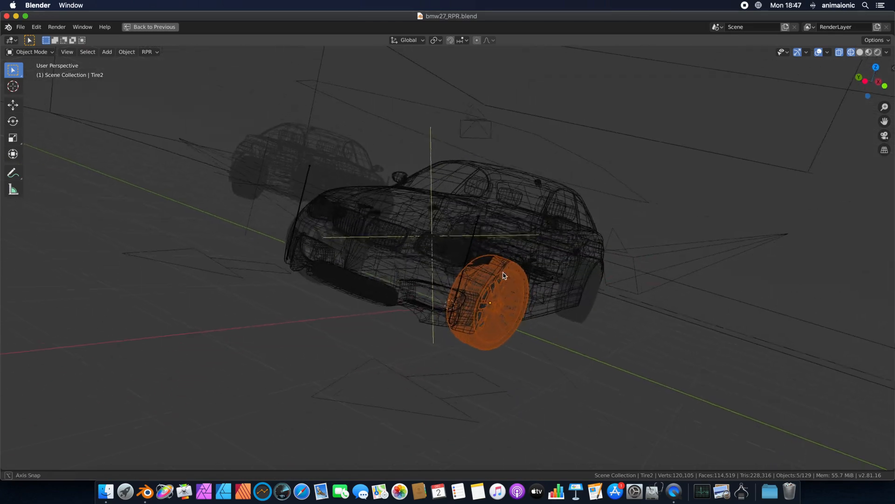
Switch the bmw27_RPR viewport from Solid to Rendered shading for a live preview.
{"action": "left_click", "coordinate": [151, 27]}
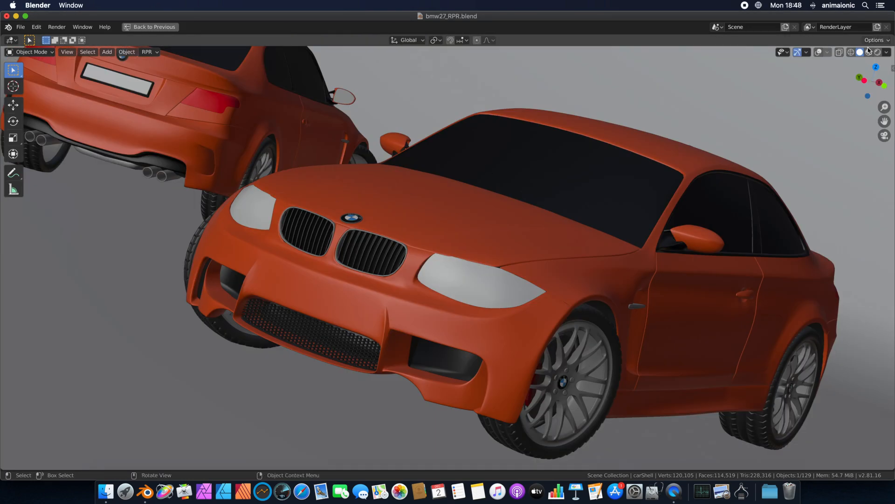
{"action": "left_click", "coordinate": [878, 51]}
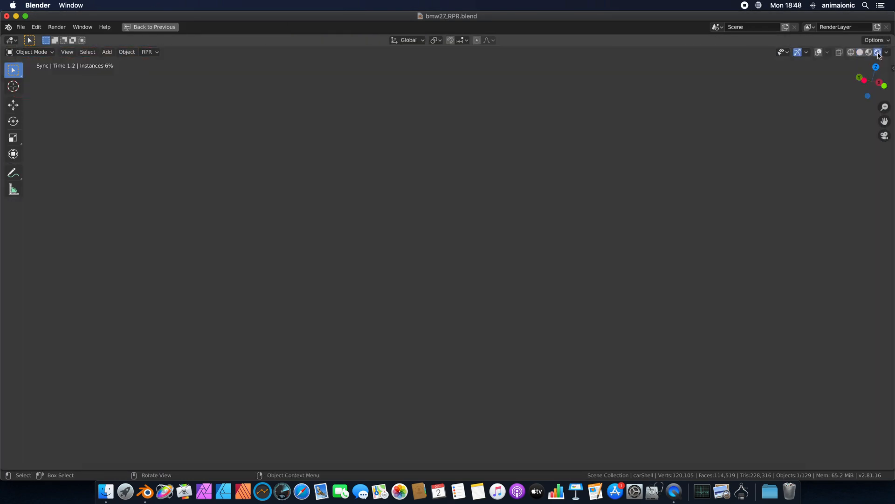
{"action": "left_click", "coordinate": [877, 52]}
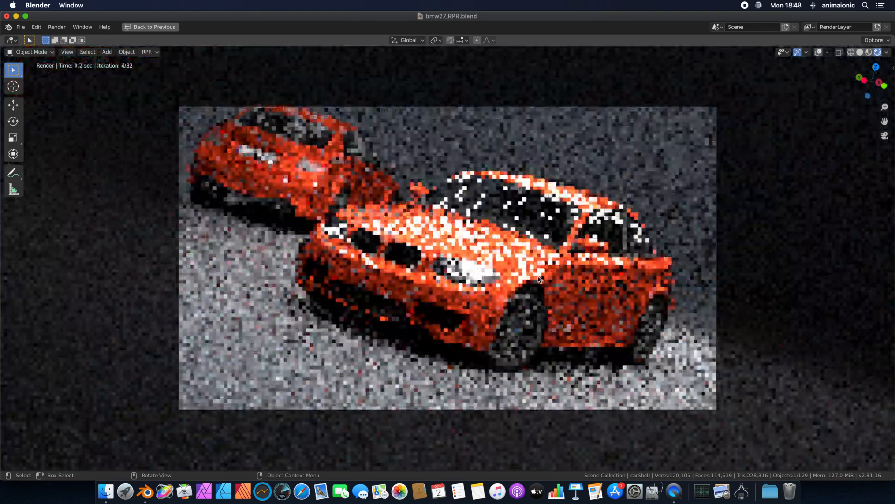